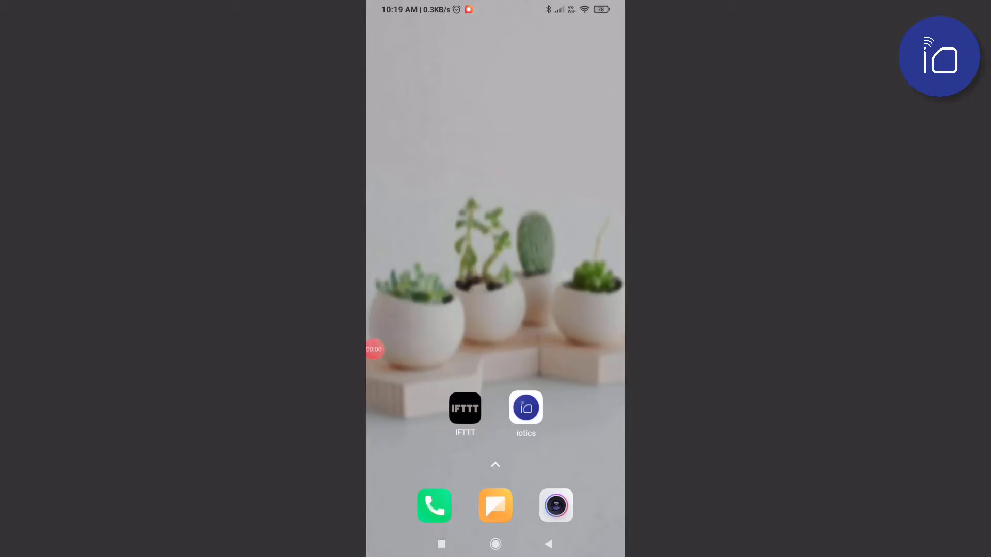
# Launch IFTTT, continue past the welcome screen and start creating a new applet.
pyautogui.click(465, 409)
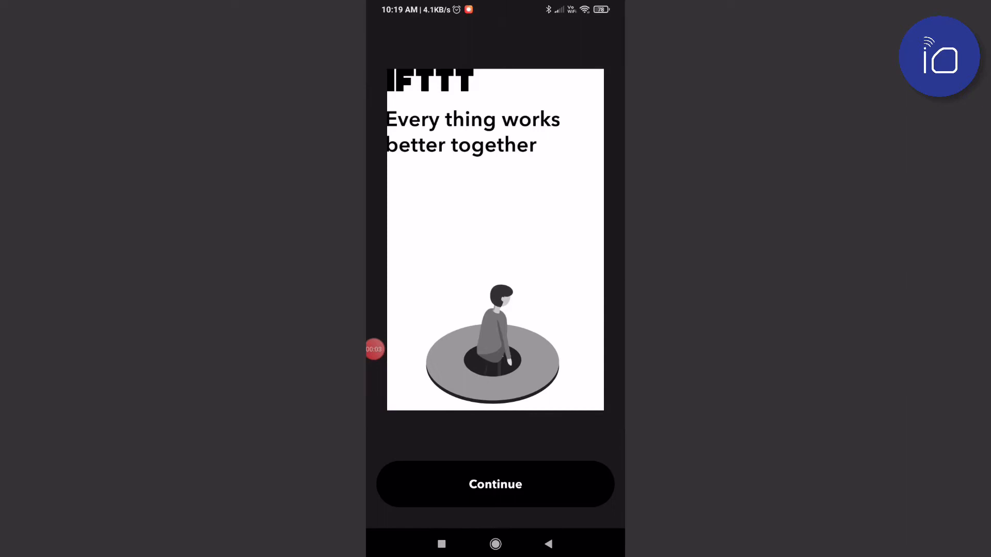
pyautogui.click(495, 484)
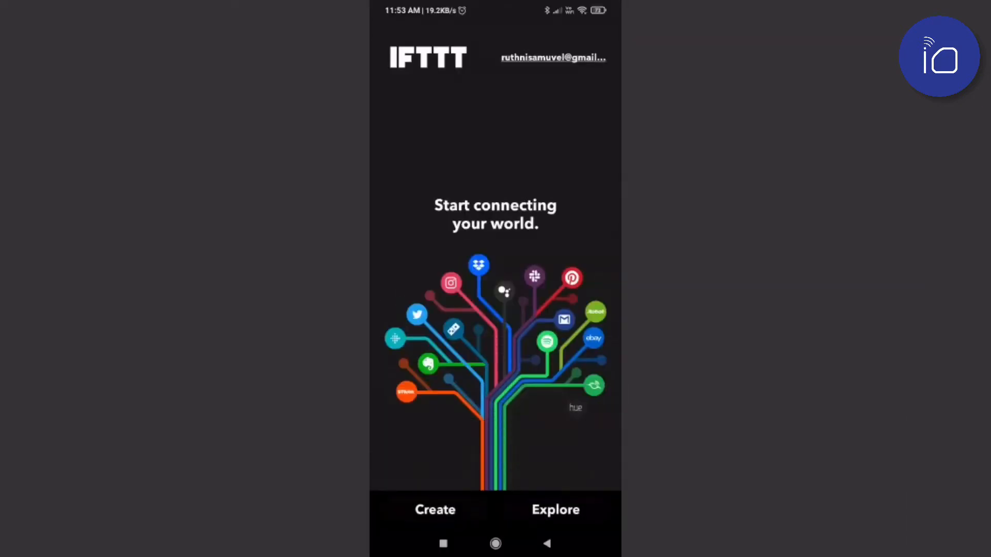
pyautogui.click(435, 510)
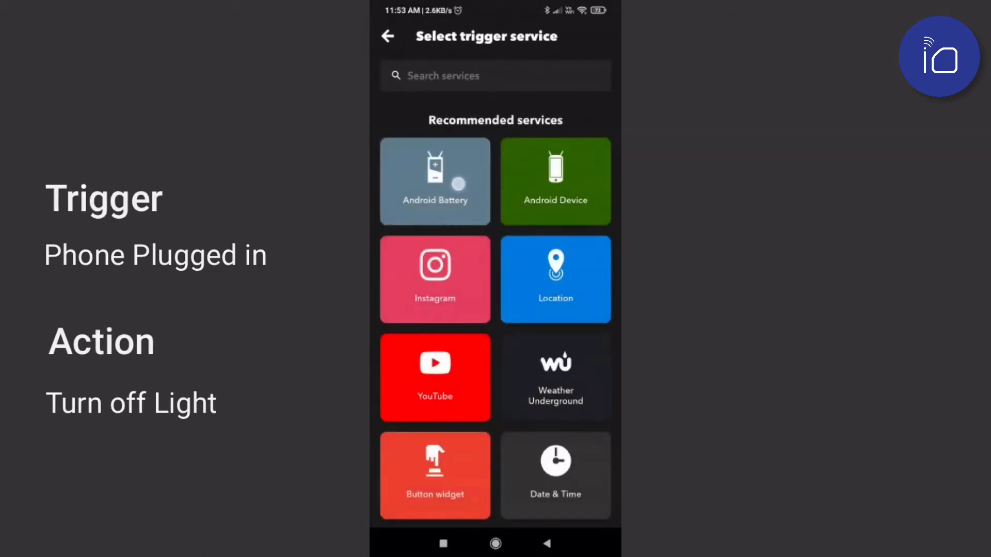
# Set the trigger to Android Battery 'Device is plugged in' and choose iotics as the action service.
pyautogui.click(435, 182)
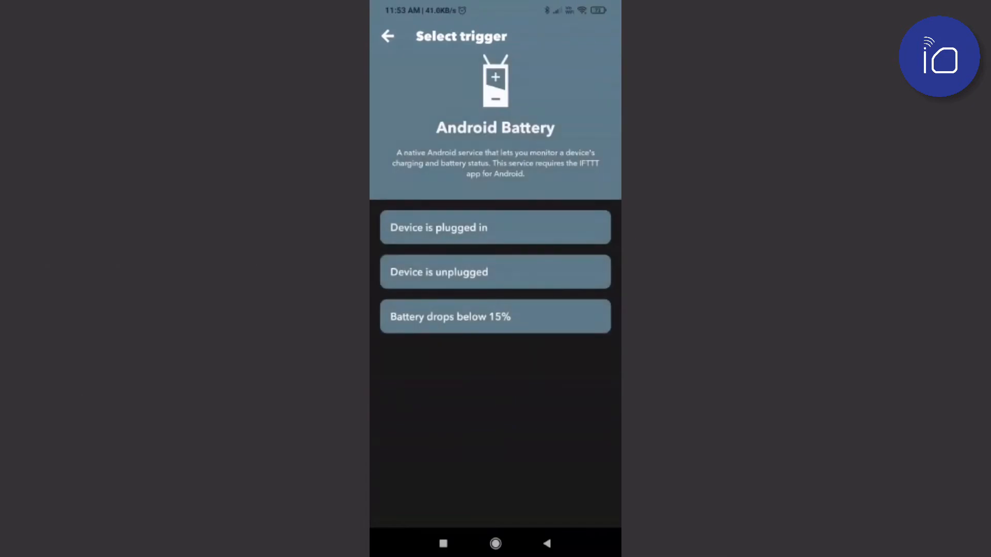
pyautogui.click(495, 227)
pyautogui.write('io')
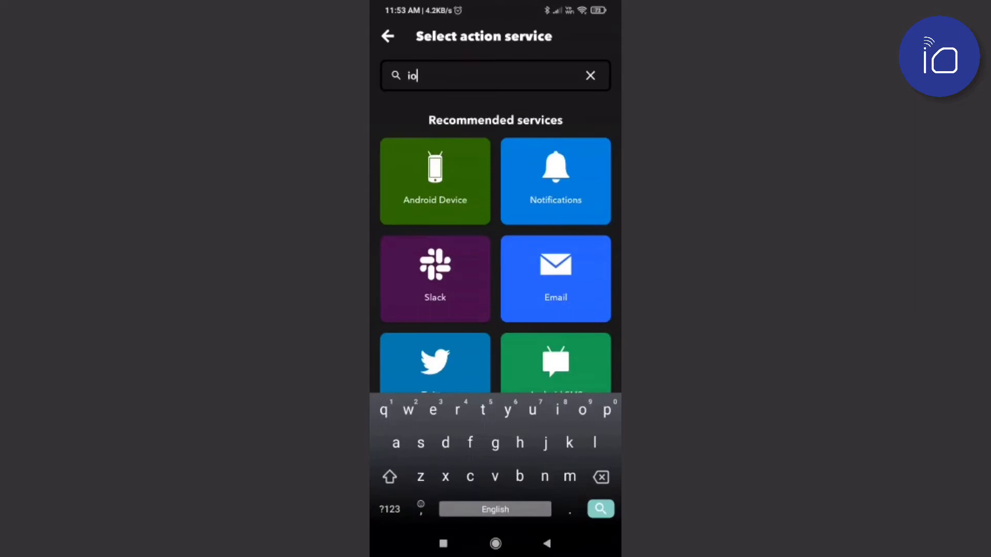
pyautogui.write('tics')
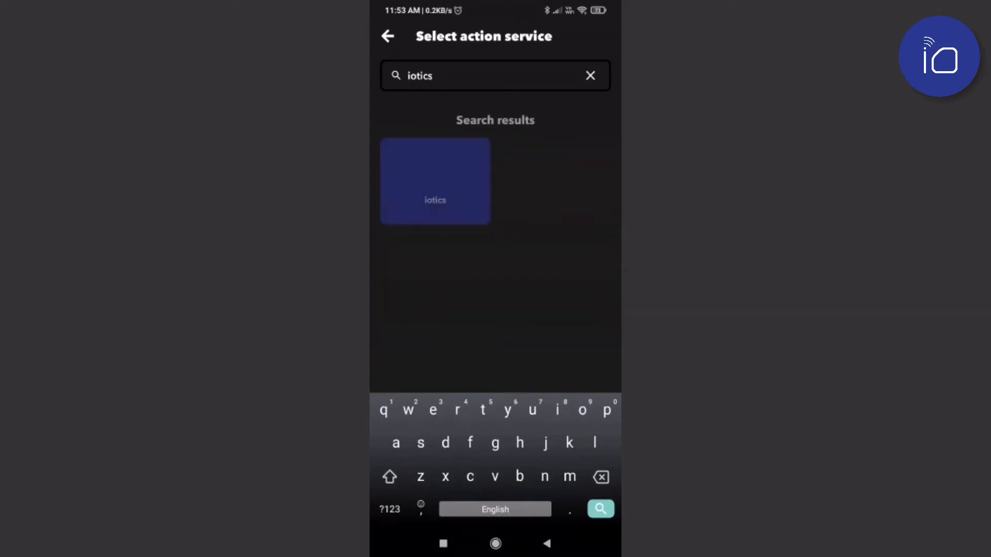
pyautogui.click(435, 182)
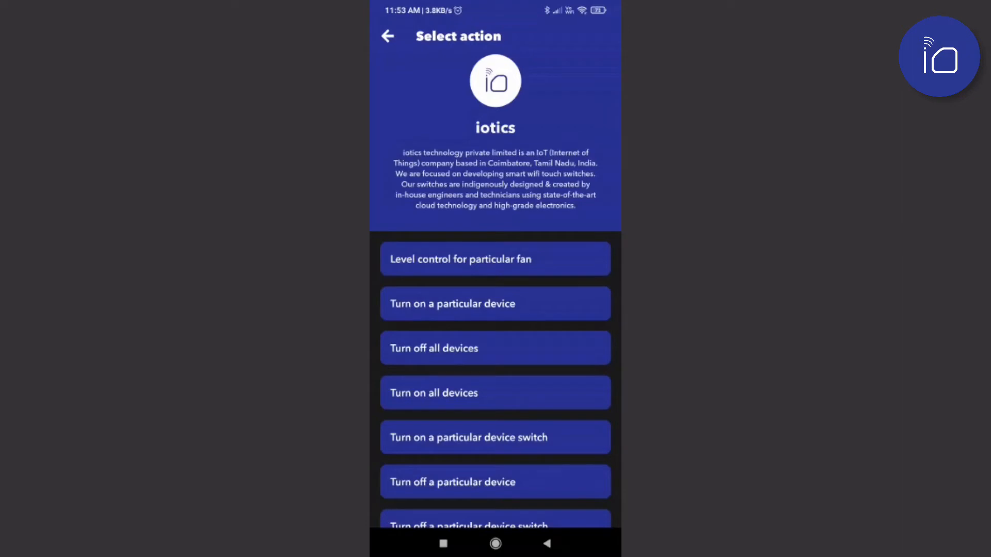
pyautogui.scroll(3)
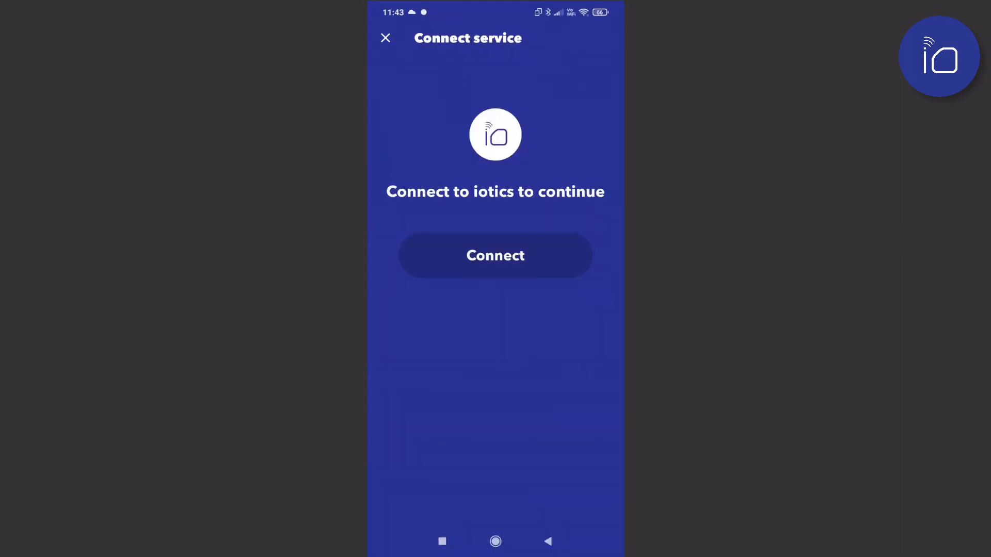
# Connect iotics and set the action to turn off the Clock Corner - Light switch.
pyautogui.click(495, 255)
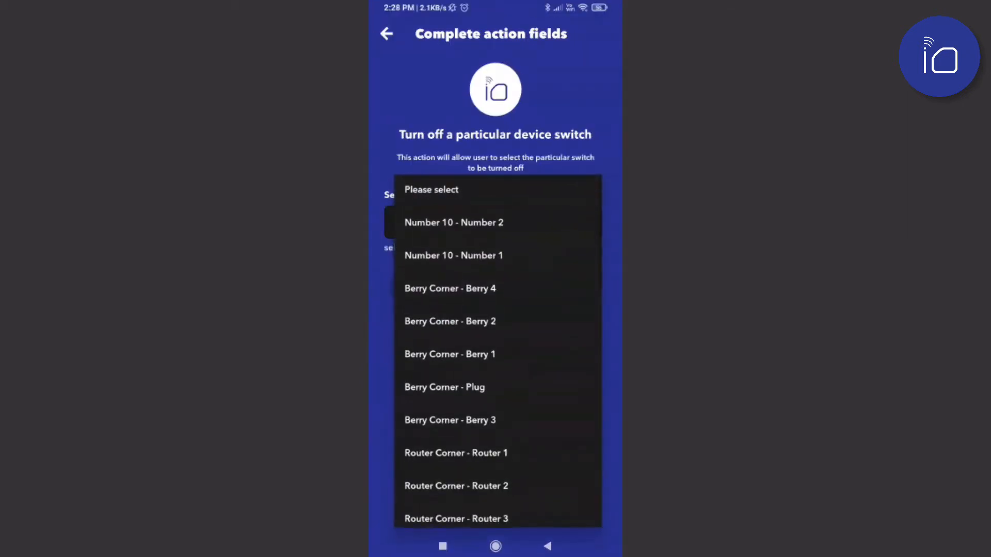
pyautogui.scroll(-3)
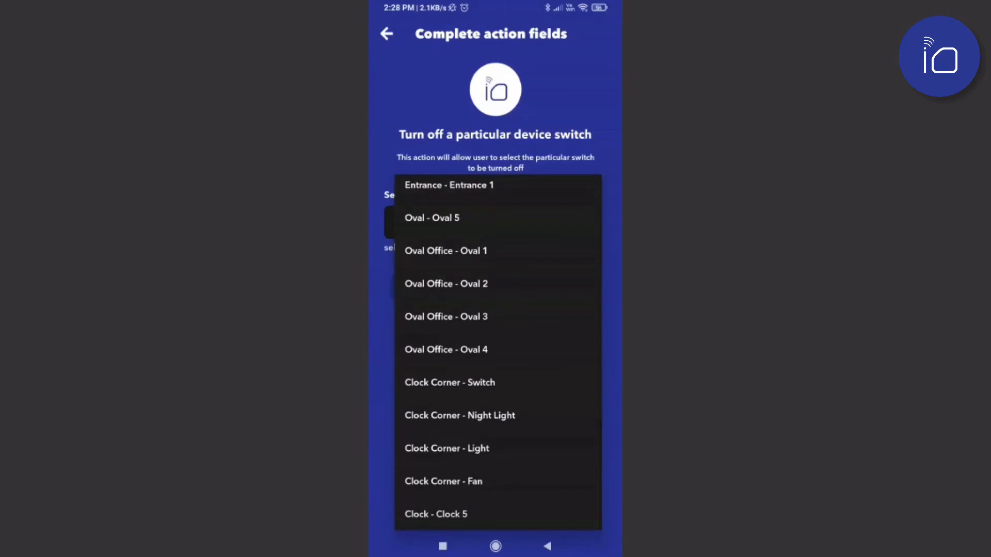
pyautogui.click(447, 448)
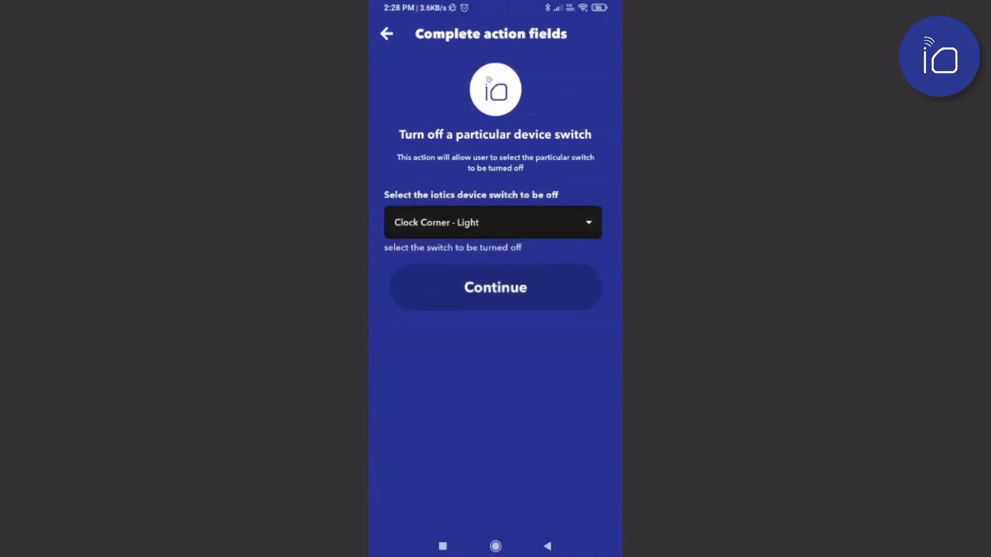
pyautogui.click(495, 287)
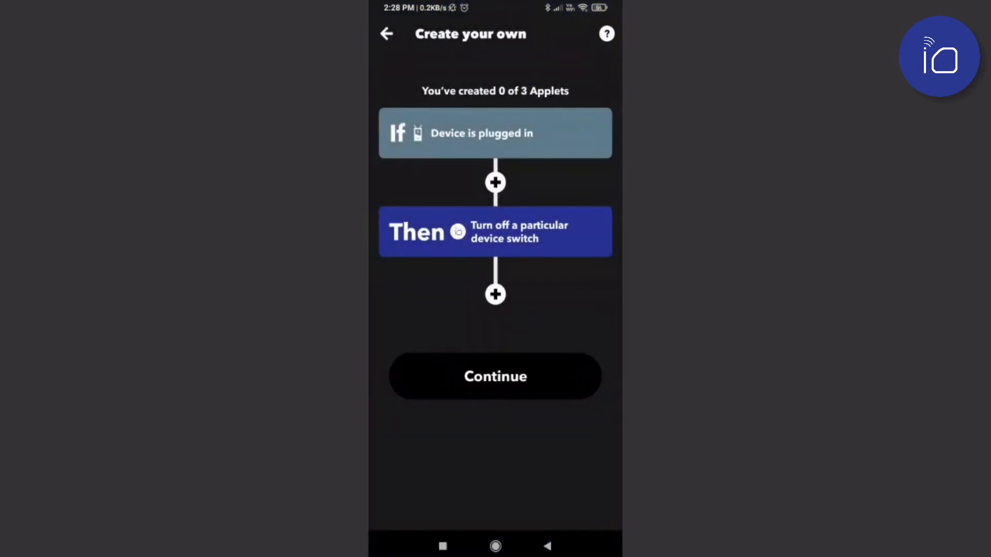
# Review and finish the 'plugged in turns off Clock Corner - Light' applet, dismissing the background notice.
pyautogui.click(495, 376)
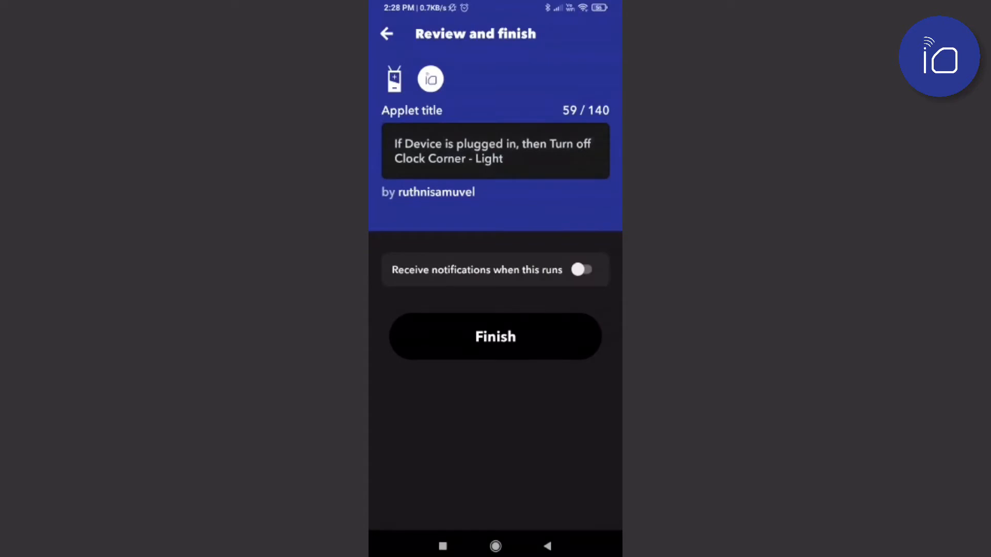
pyautogui.click(496, 336)
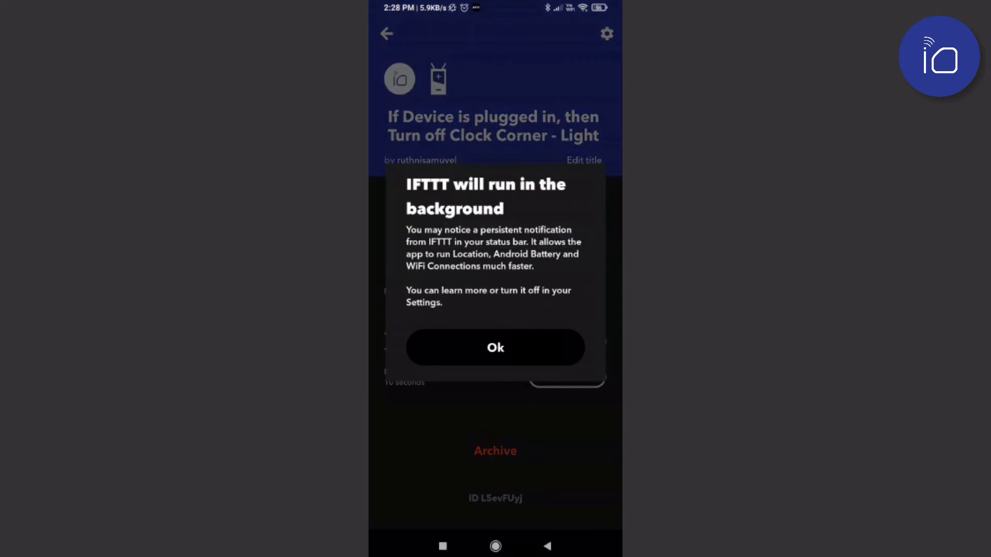
pyautogui.click(495, 348)
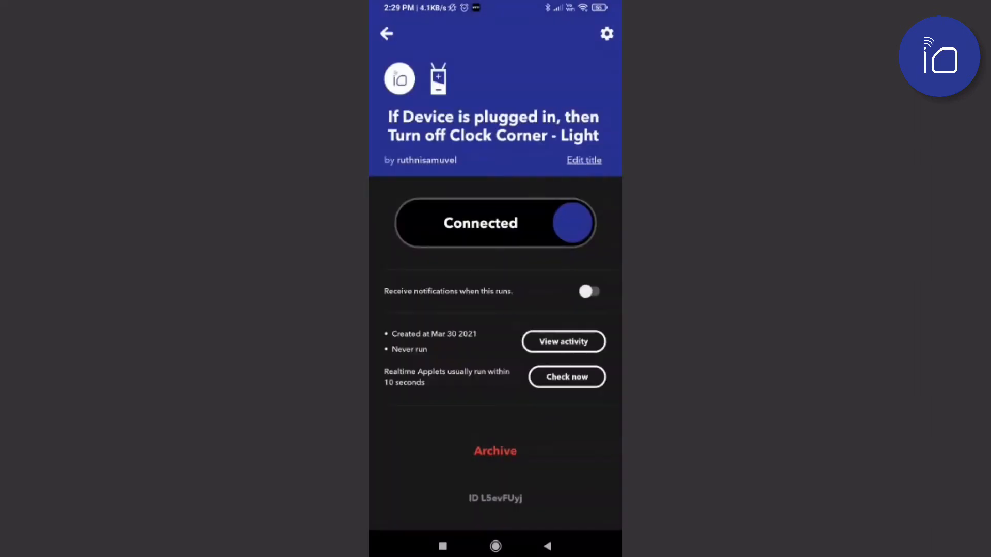
pyautogui.click(386, 33)
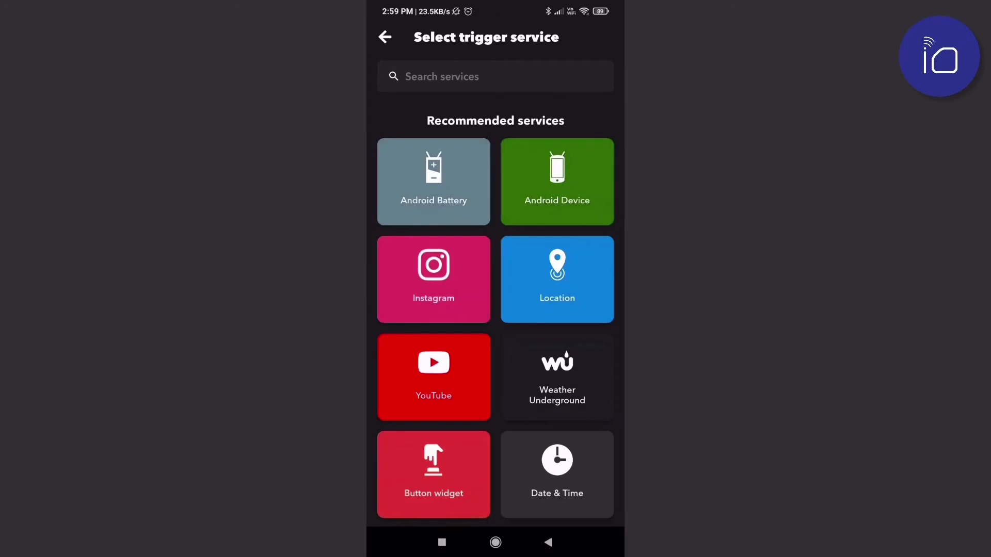
# Set the second applet's trigger to Android Device disconnecting from the WiFi network 'iot'.
pyautogui.click(557, 181)
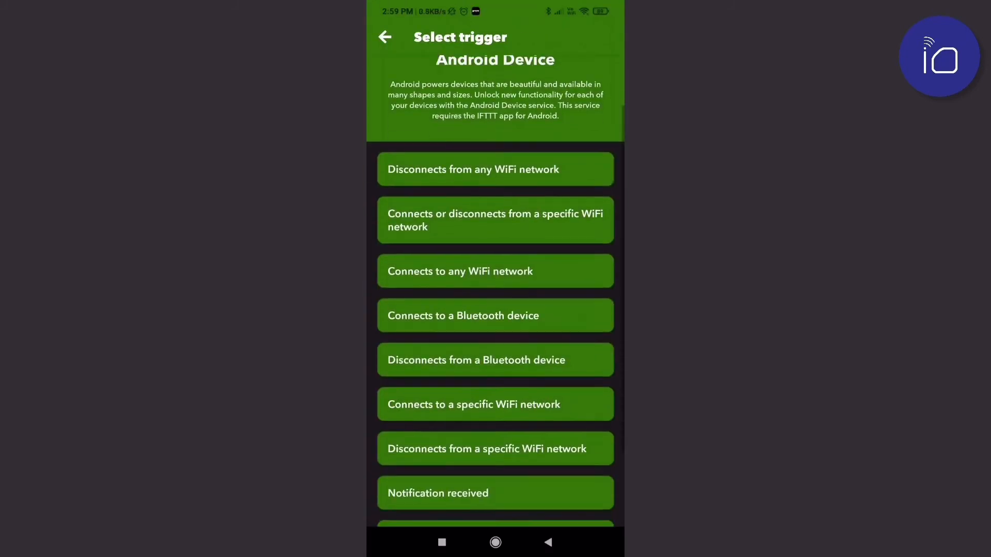
pyautogui.scroll(3)
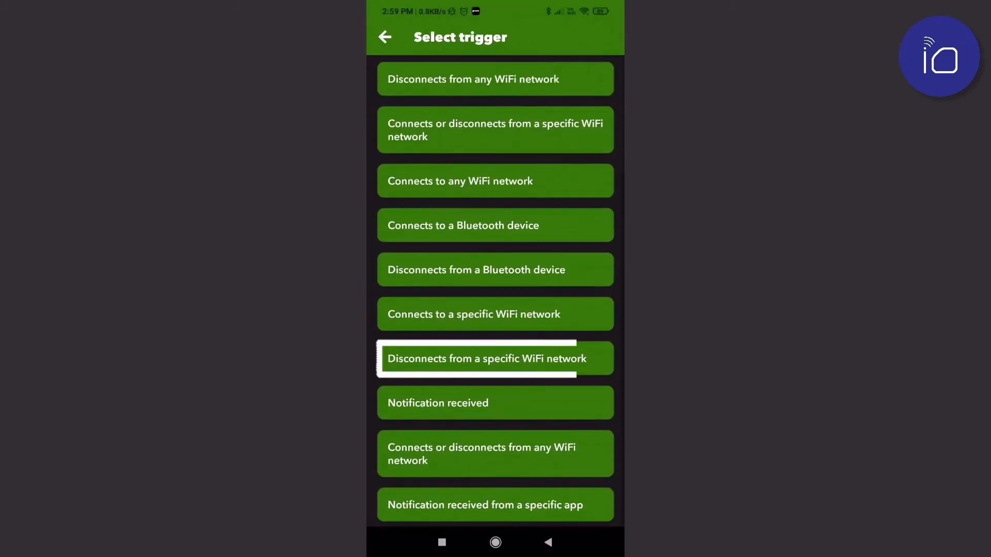
pyautogui.click(494, 358)
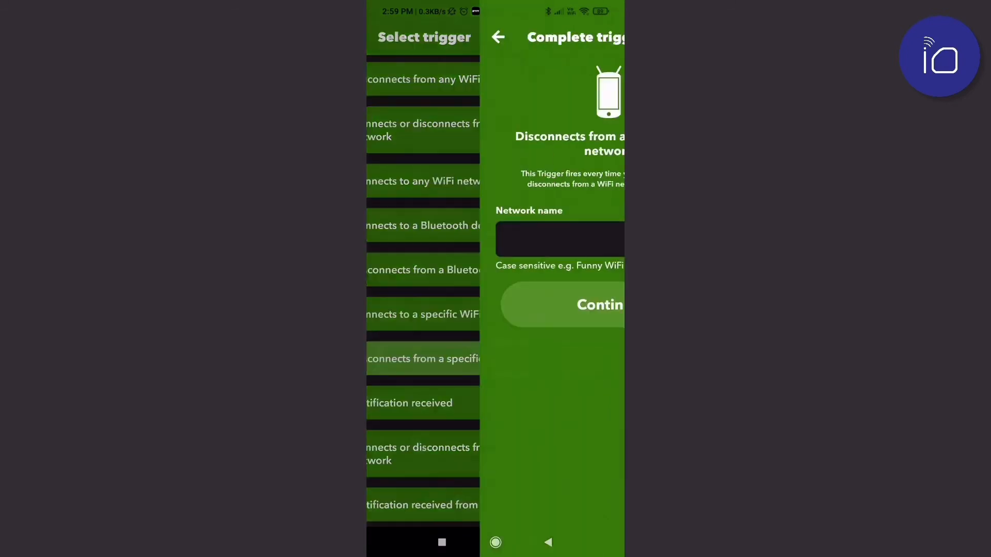
pyautogui.write('iot')
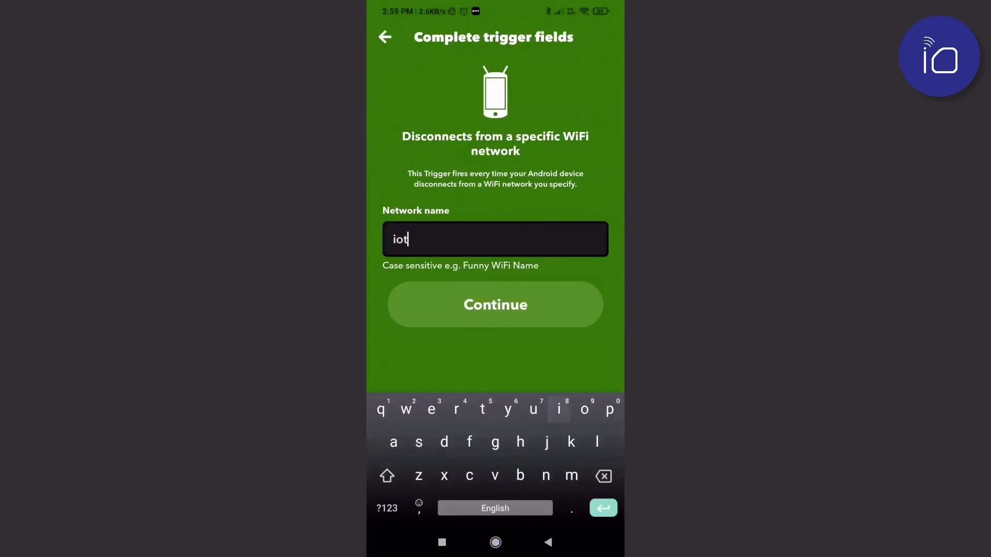
pyautogui.click(495, 303)
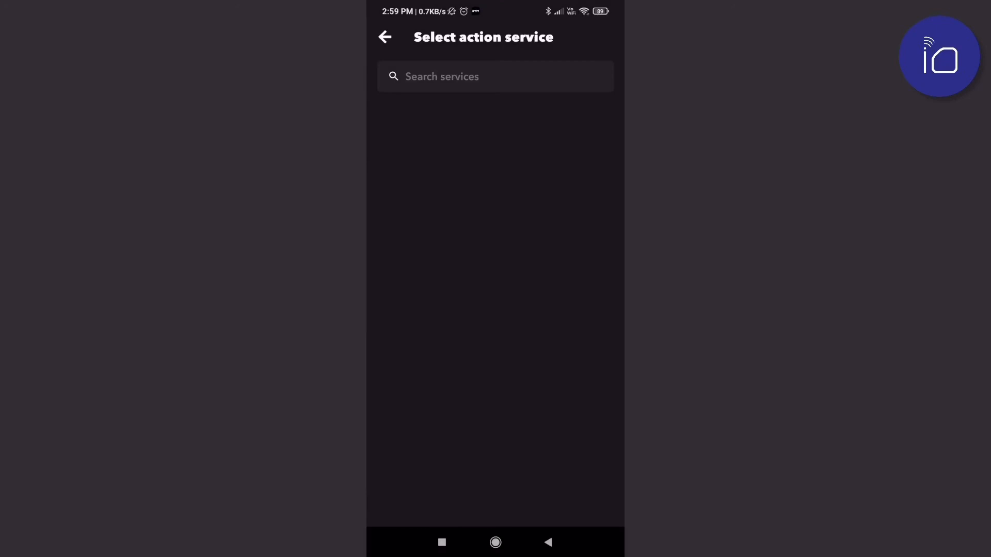
# Set the iotics action to turn off the Clock Corner device, then review and finish the applet.
pyautogui.write('iotics')
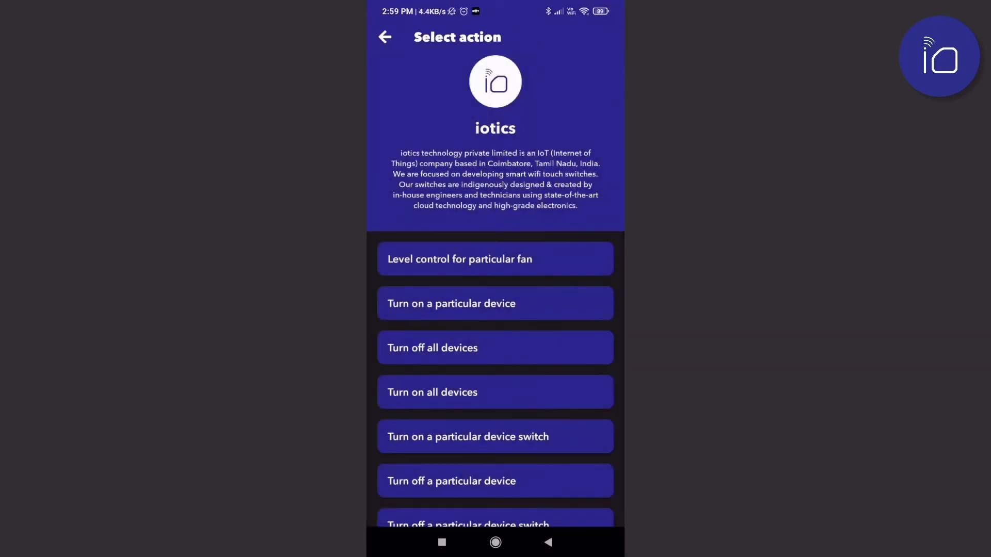
pyautogui.click(495, 481)
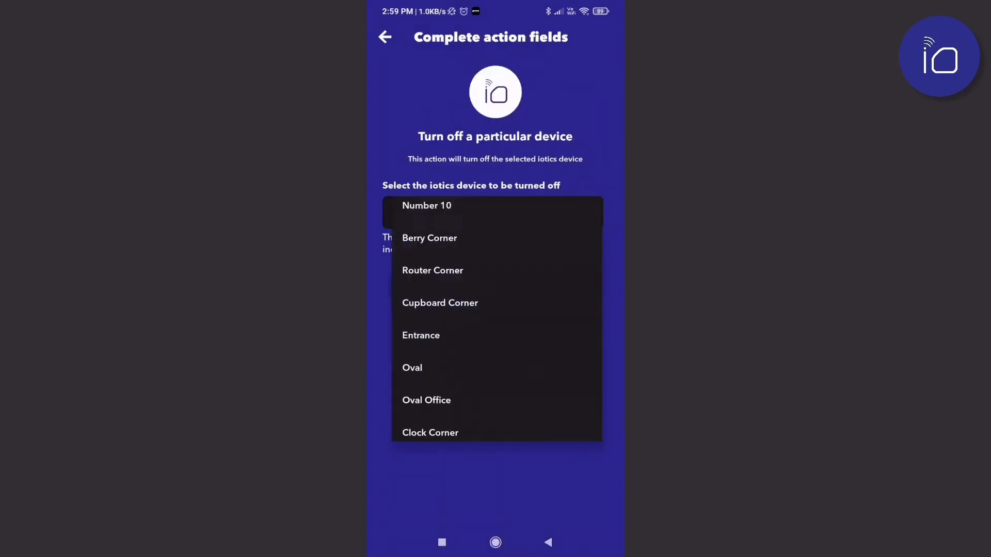
pyautogui.click(430, 433)
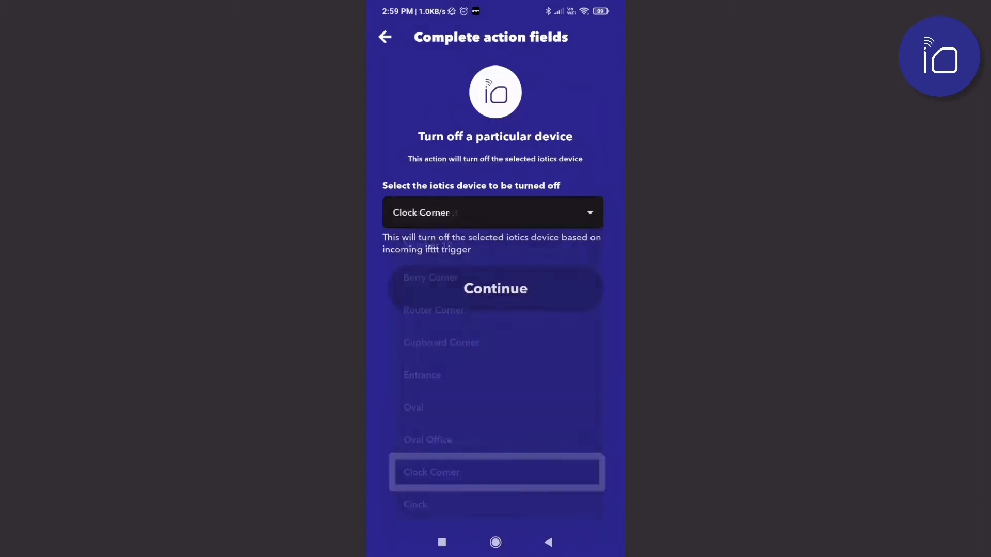
pyautogui.click(494, 288)
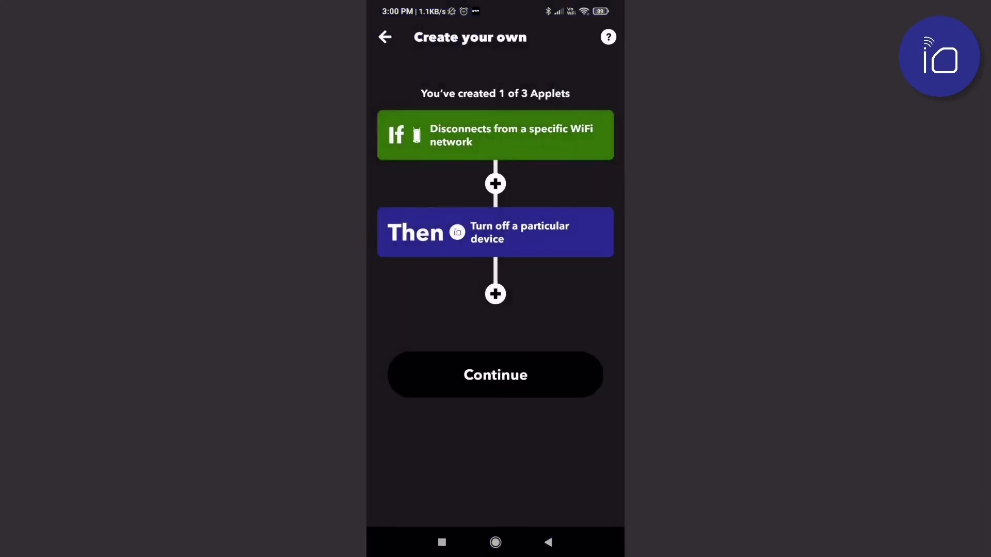
pyautogui.click(494, 374)
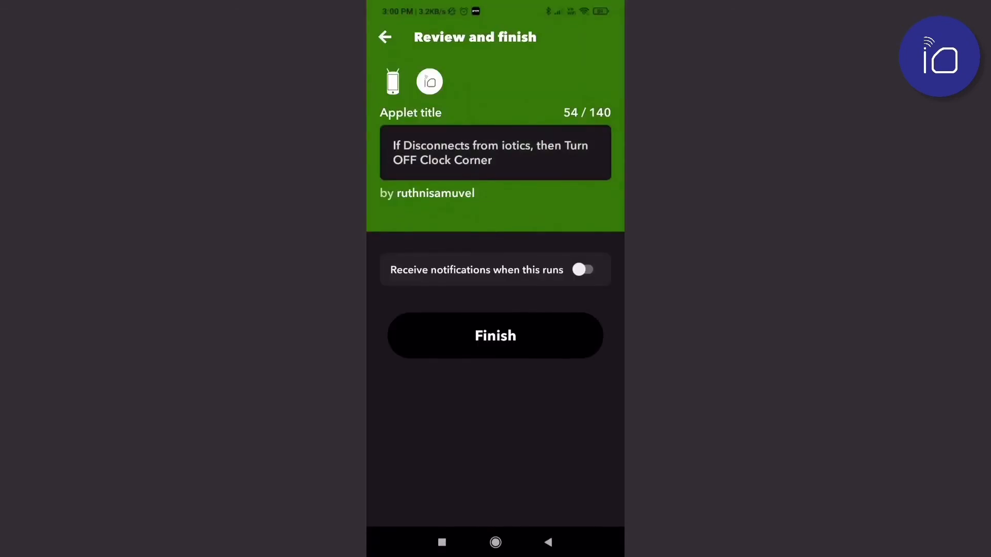
pyautogui.click(582, 270)
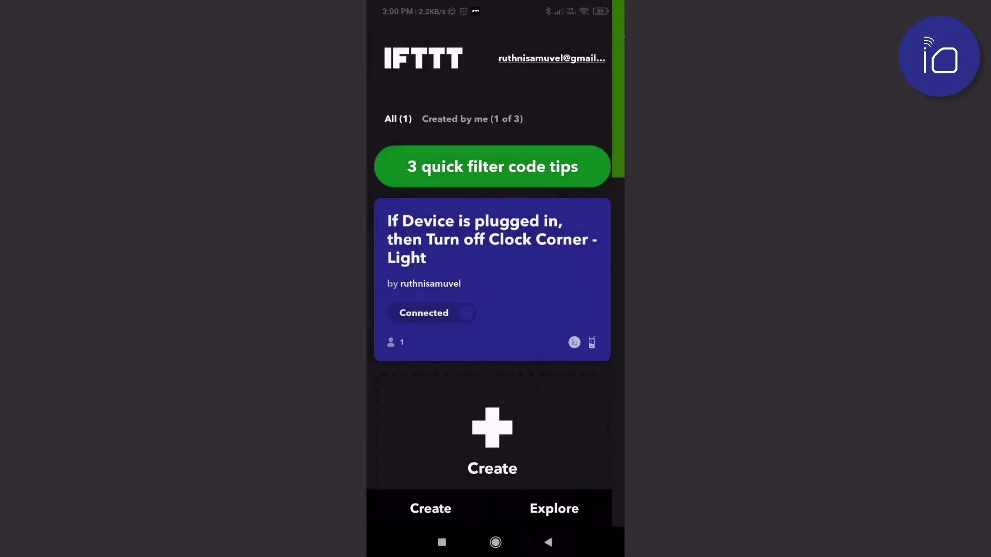
# Toggle Wi-Fi off from quick settings to test the disconnect applet.
pyautogui.click(495, 542)
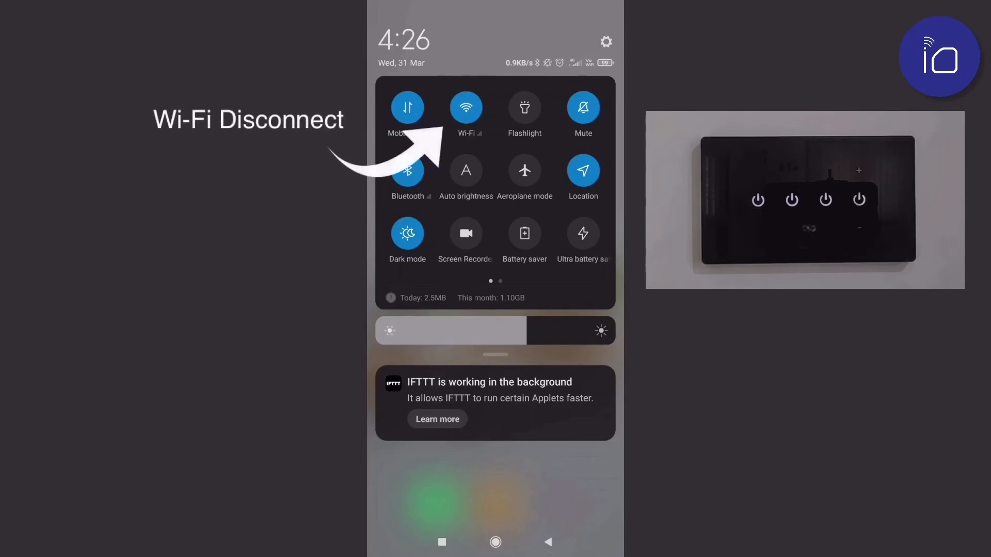
pyautogui.click(465, 106)
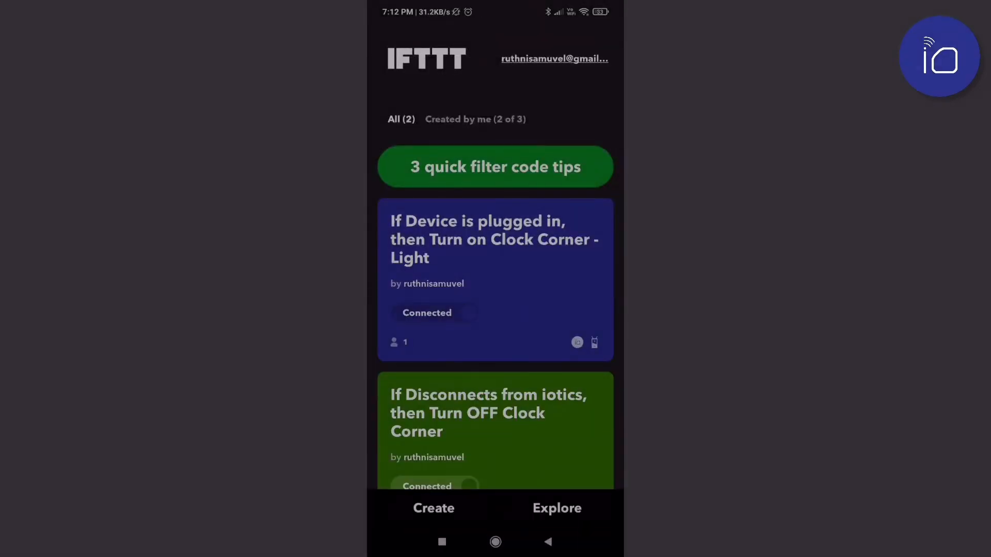
# Start a third applet triggered by iotics 'When a Switch is Turned On' for Clock Corner - TV.
pyautogui.click(434, 508)
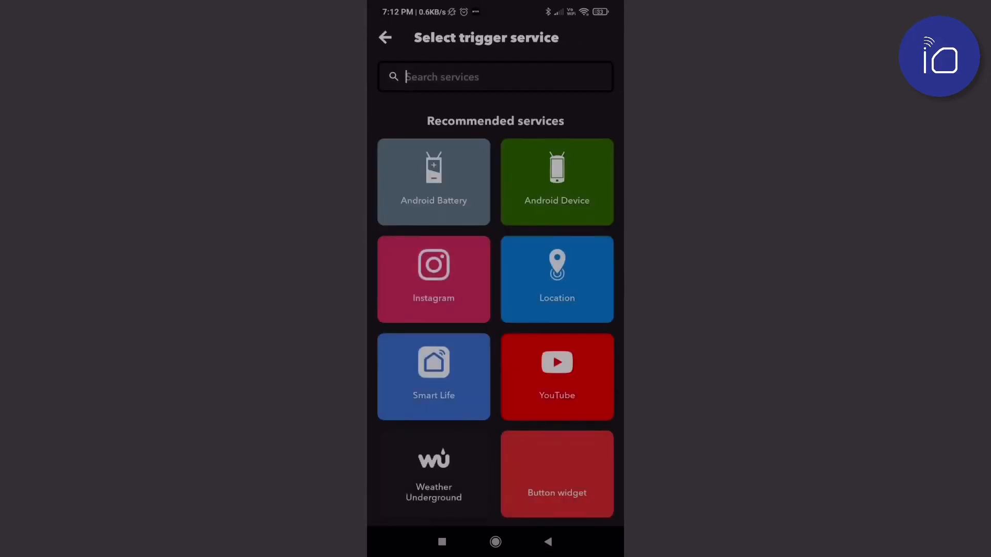
pyautogui.write('iotics')
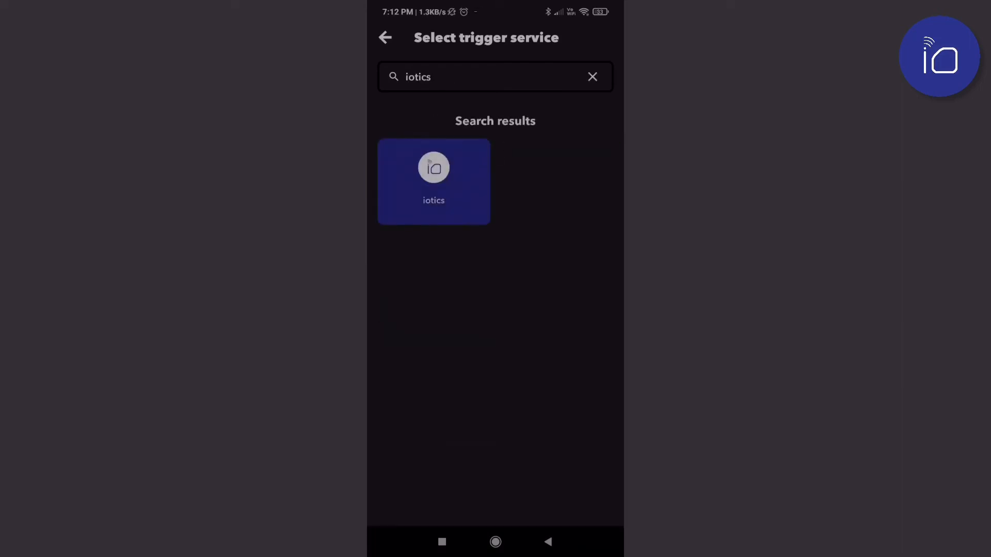
pyautogui.click(434, 182)
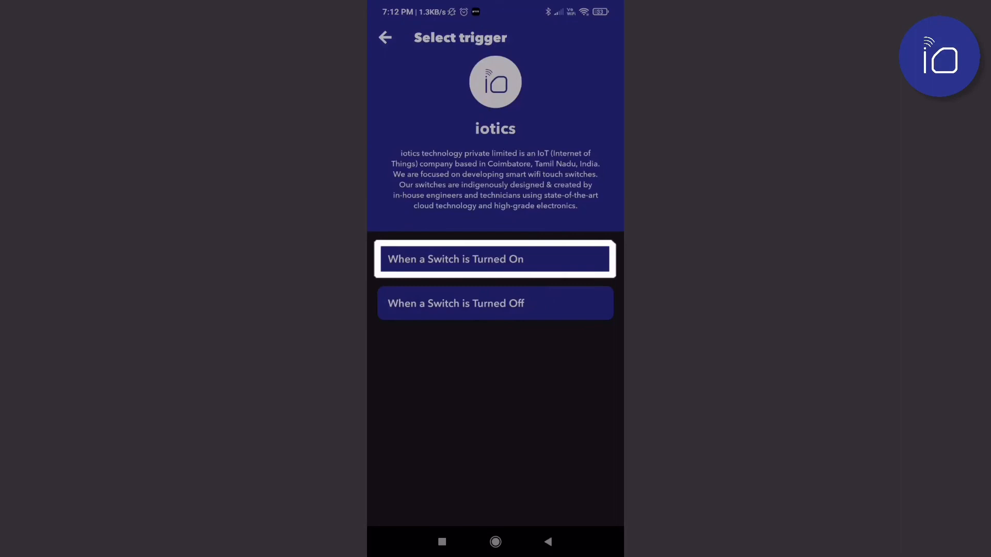
pyautogui.click(494, 258)
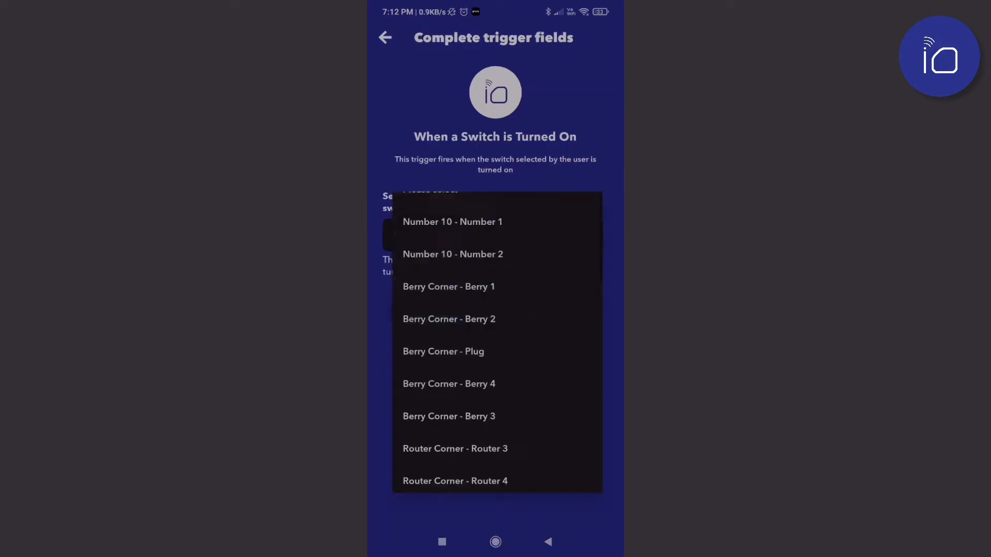
pyautogui.scroll(-3)
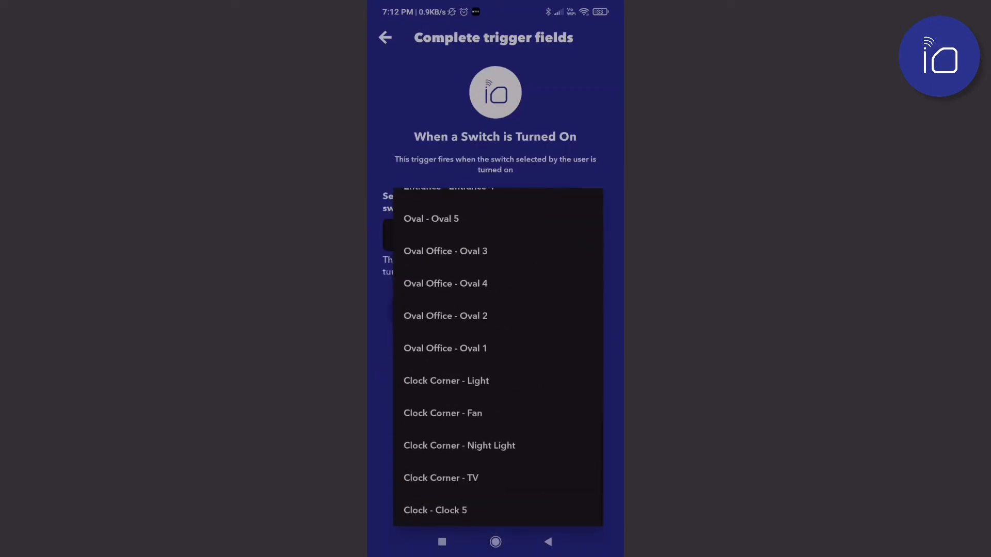
pyautogui.click(441, 478)
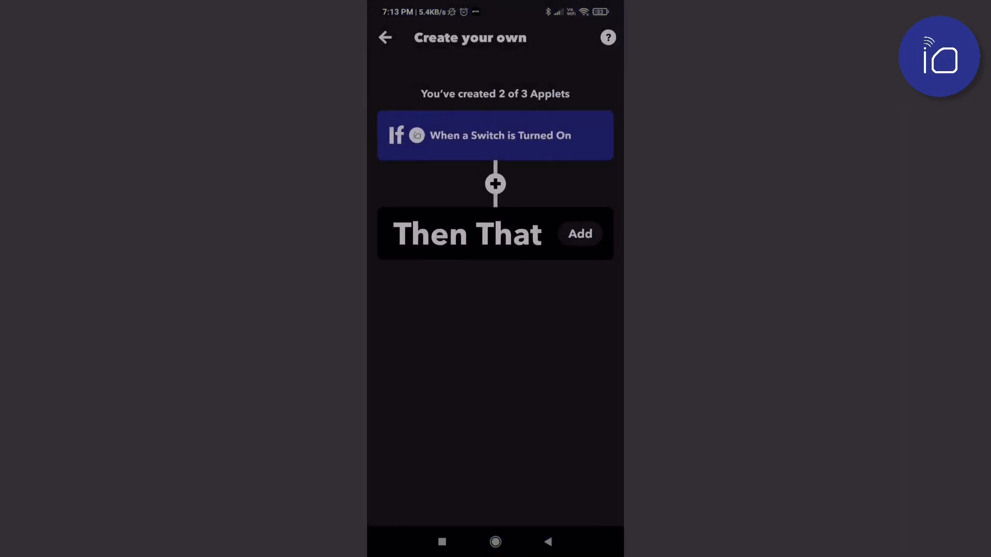
# Set the action to an IFTTT notification reading 'TV Turned On' followed by the CreatedAt ingredient.
pyautogui.click(579, 235)
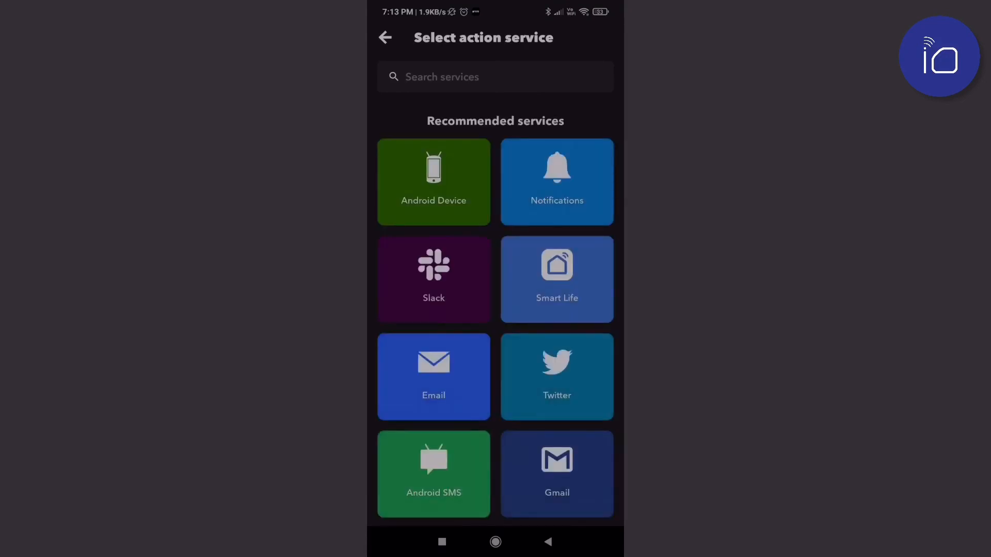
pyautogui.click(556, 181)
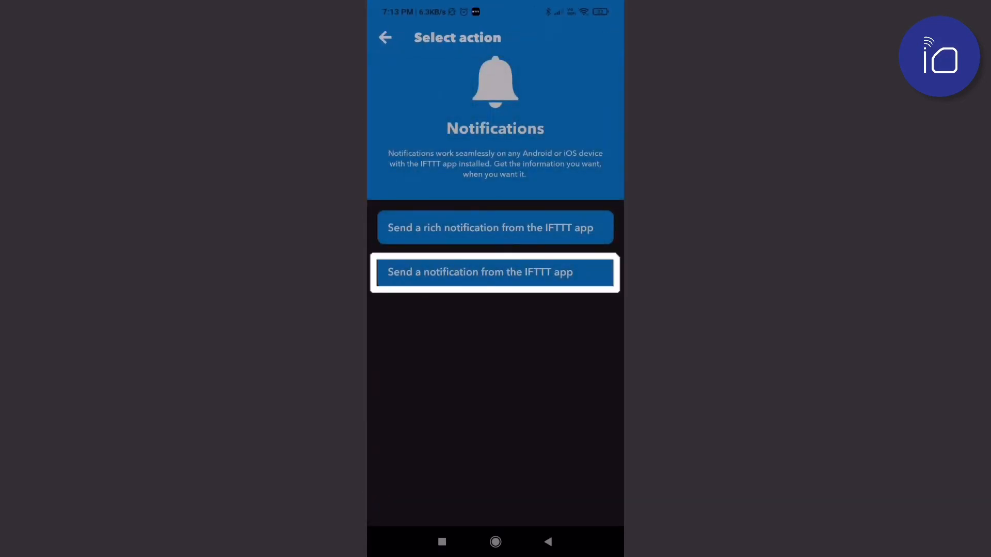
pyautogui.click(495, 271)
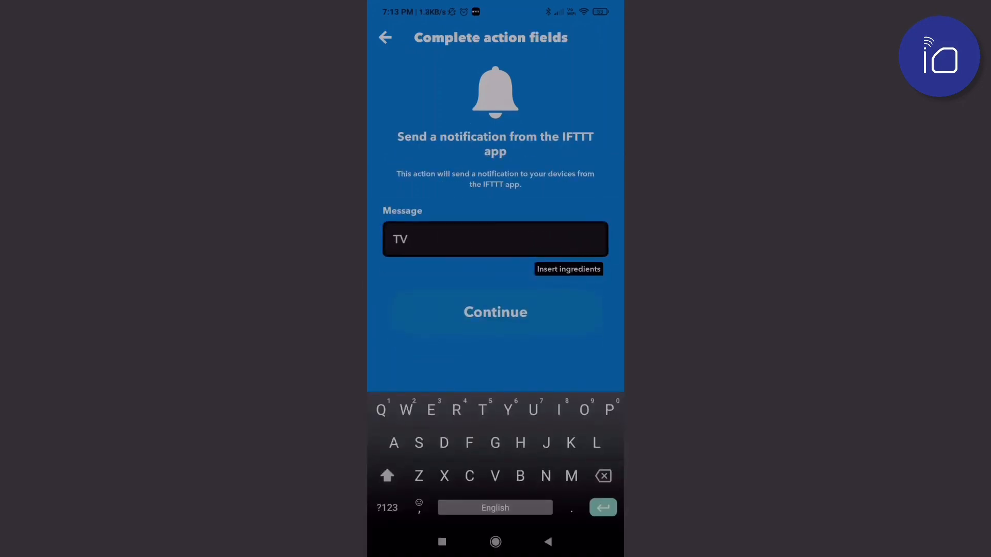
pyautogui.write('Turned On')
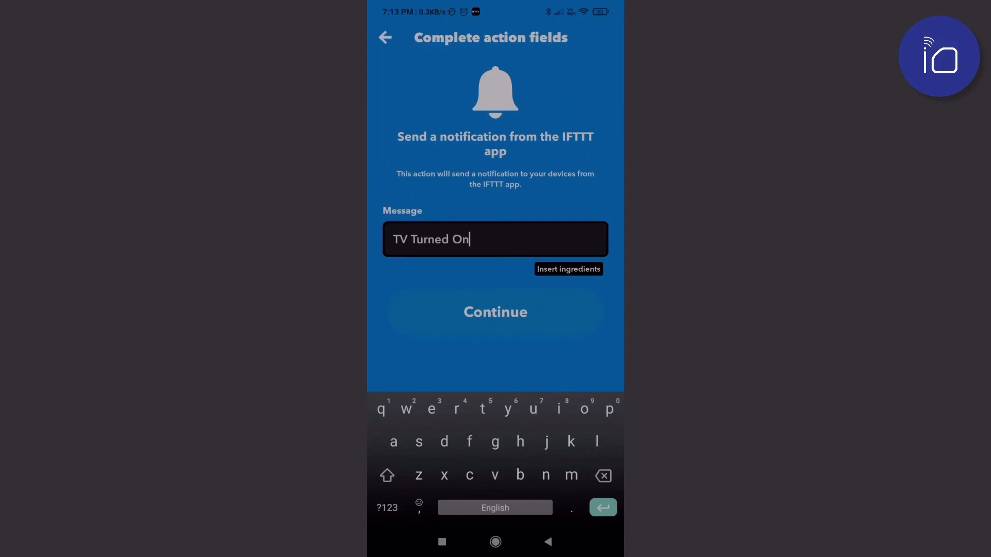
pyautogui.click(568, 268)
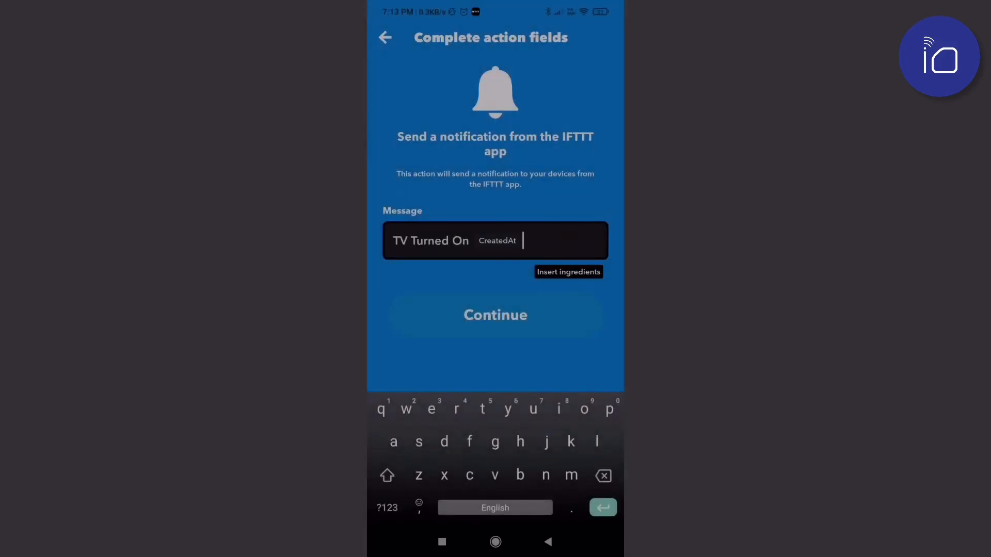
pyautogui.click(494, 315)
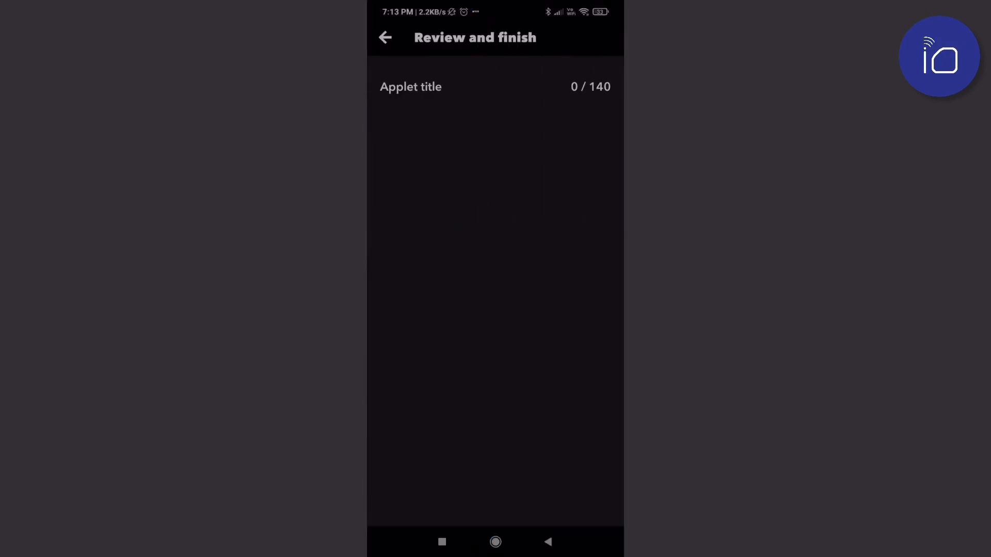
# Finish the 'Clock Corner - TV on sends notification' applet.
pyautogui.click(385, 37)
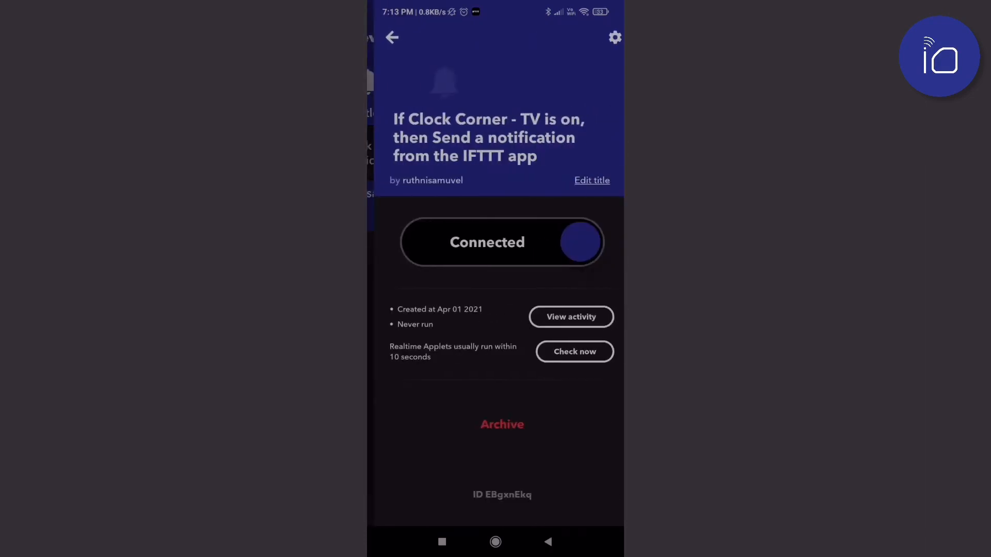